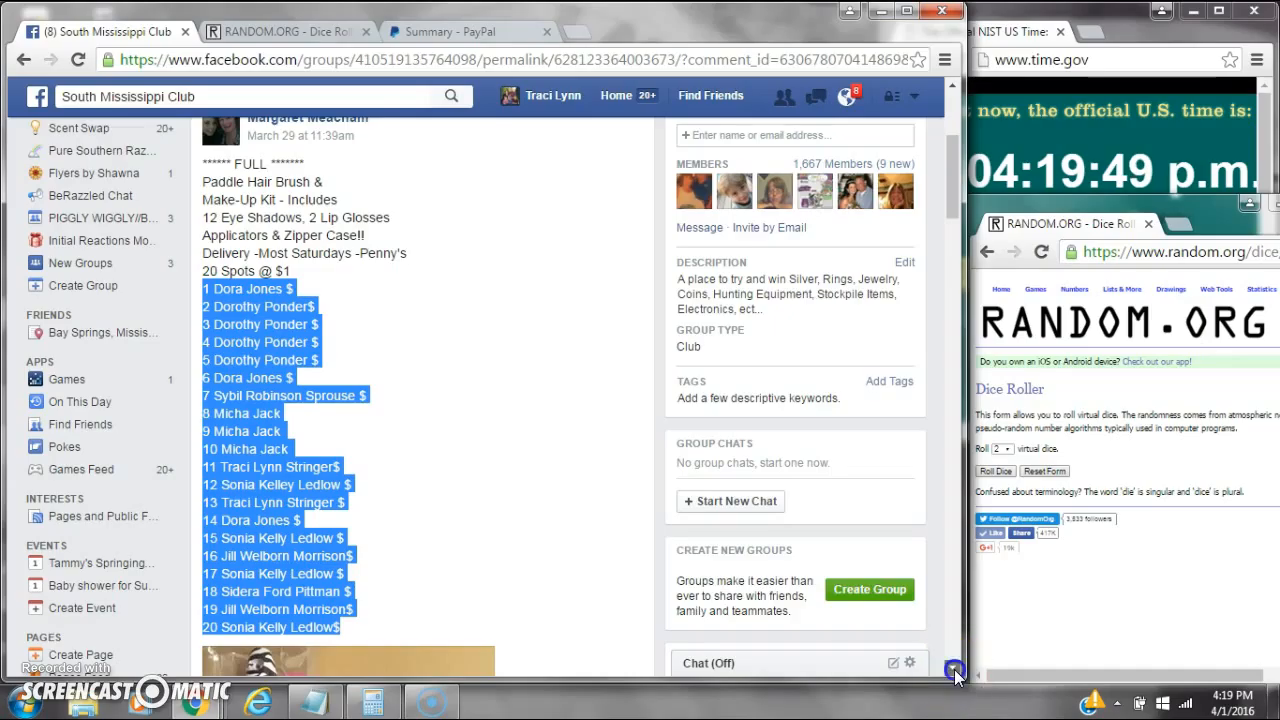
# Step: Scroll down the group post past the 20-spot name list to the newest 'setting up' and 'live' replies
pyautogui.scroll(-3)
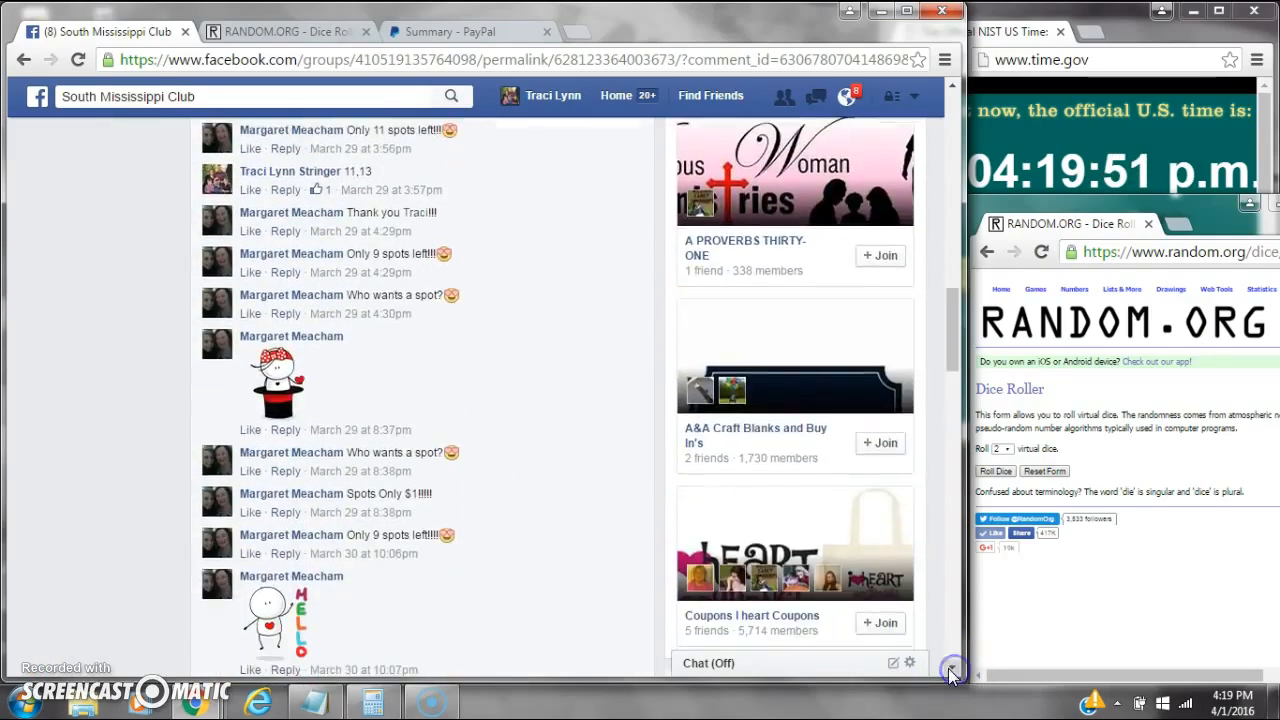
pyautogui.scroll(-3)
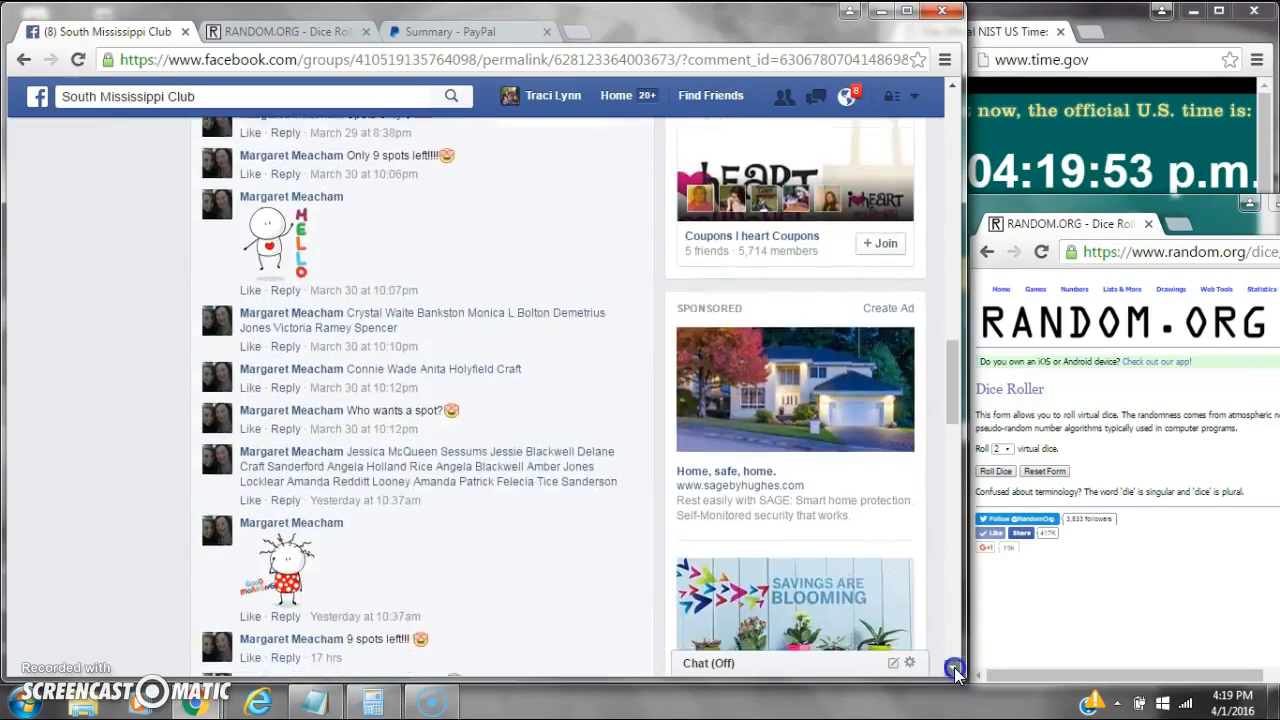
pyautogui.scroll(-3)
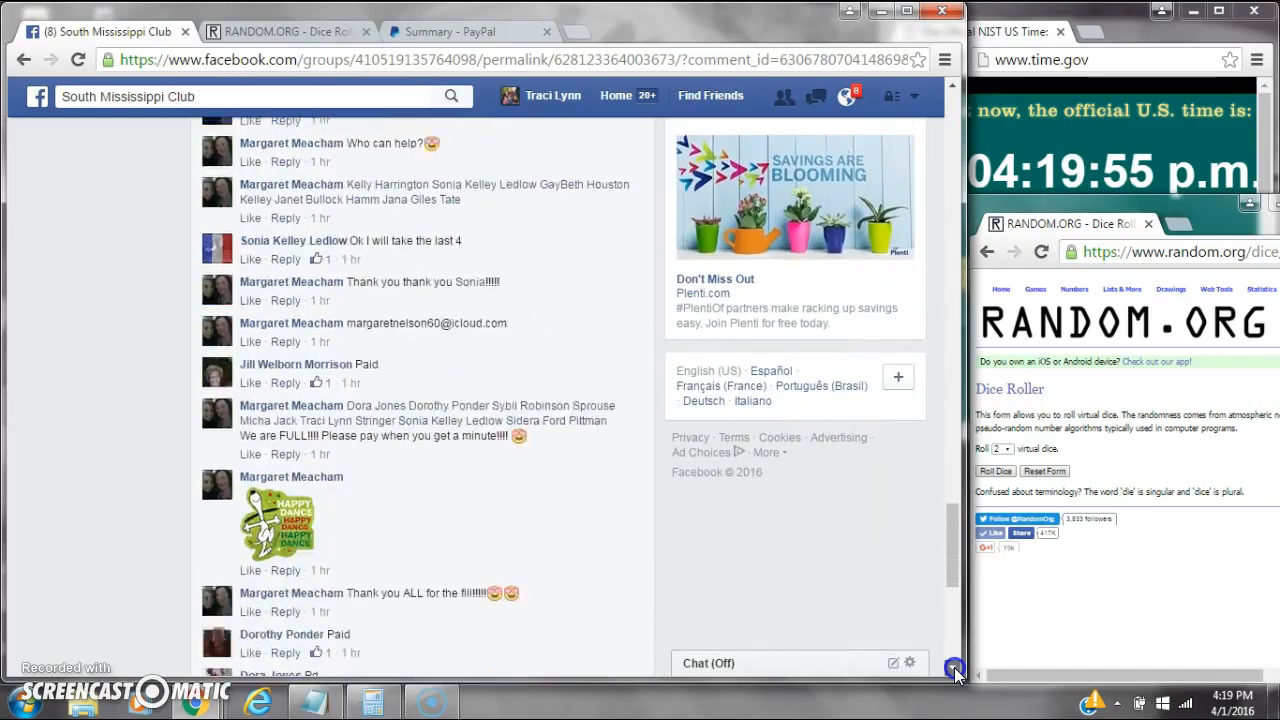
pyautogui.scroll(-3)
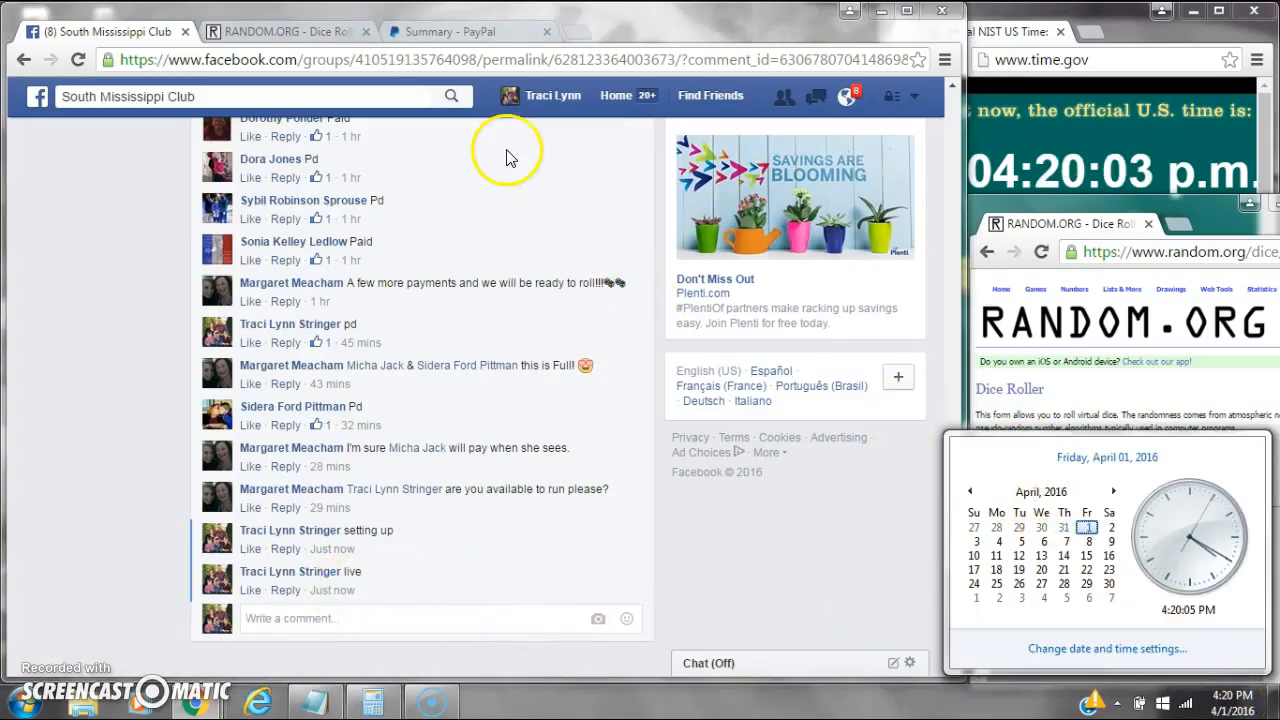
# Step: Load the 20 names into the List Randomizer and roll two dice in the side window
pyautogui.click(280, 32)
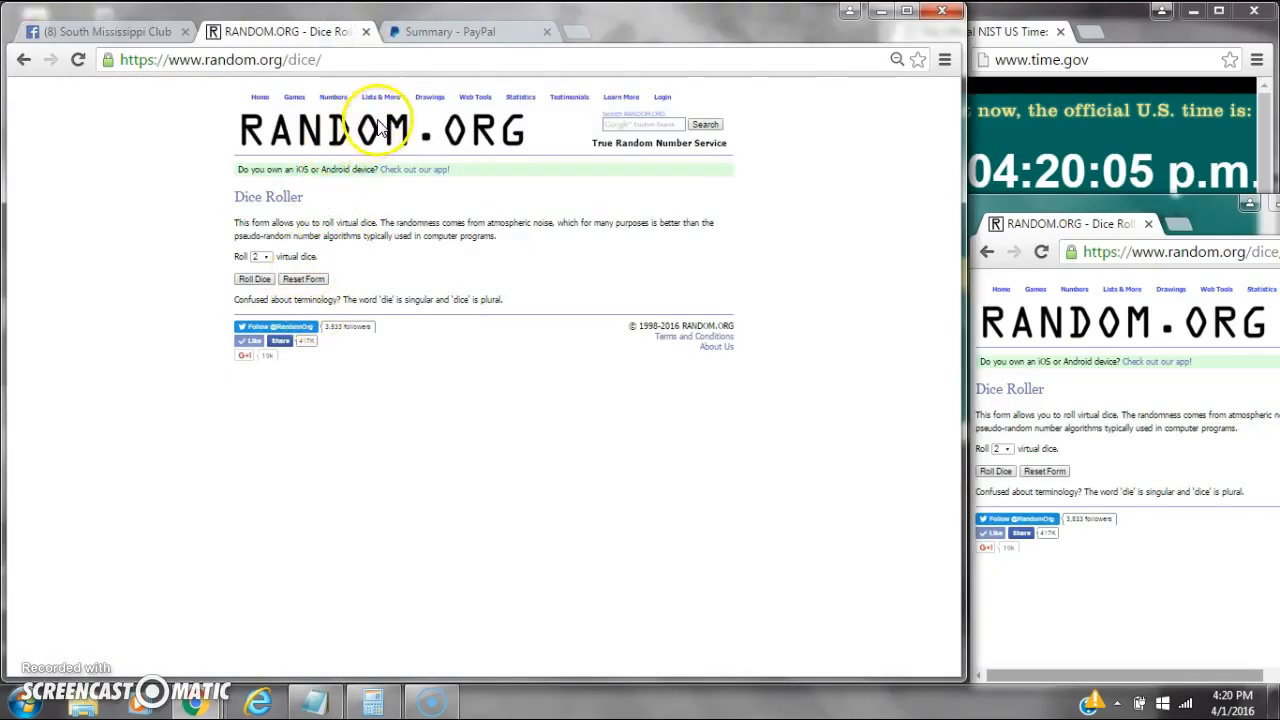
pyautogui.click(380, 96)
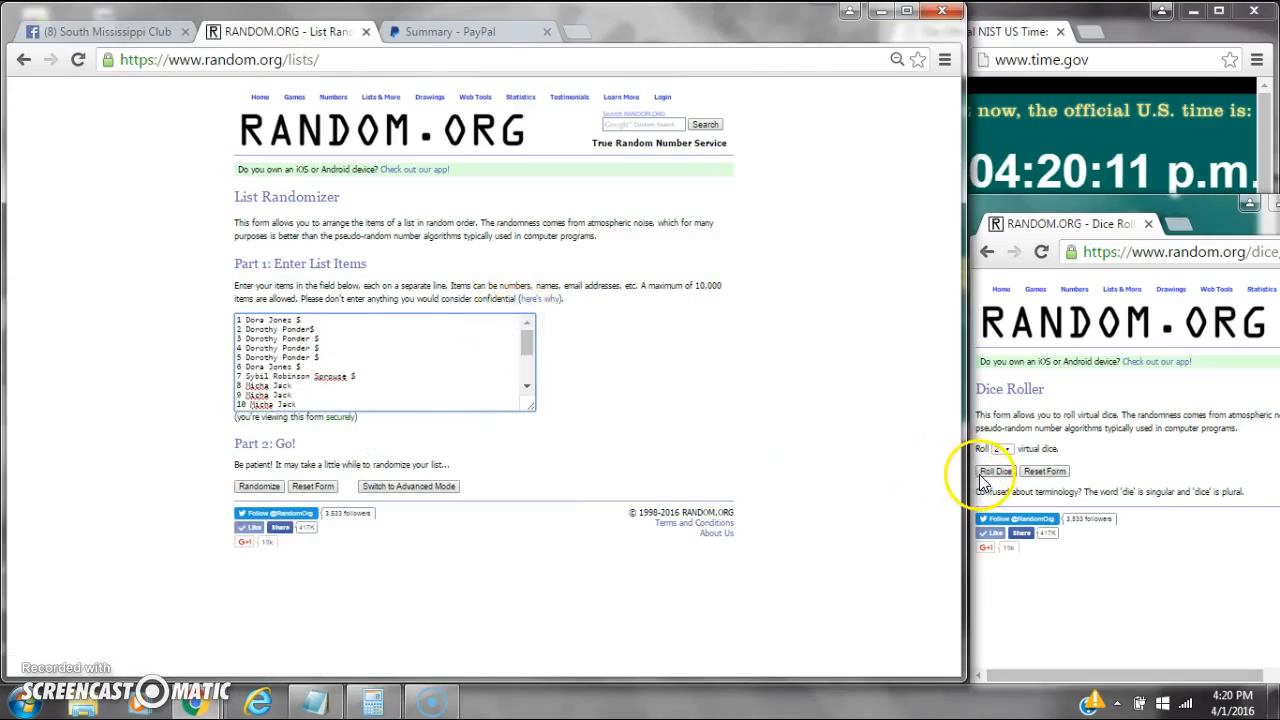
pyautogui.click(996, 472)
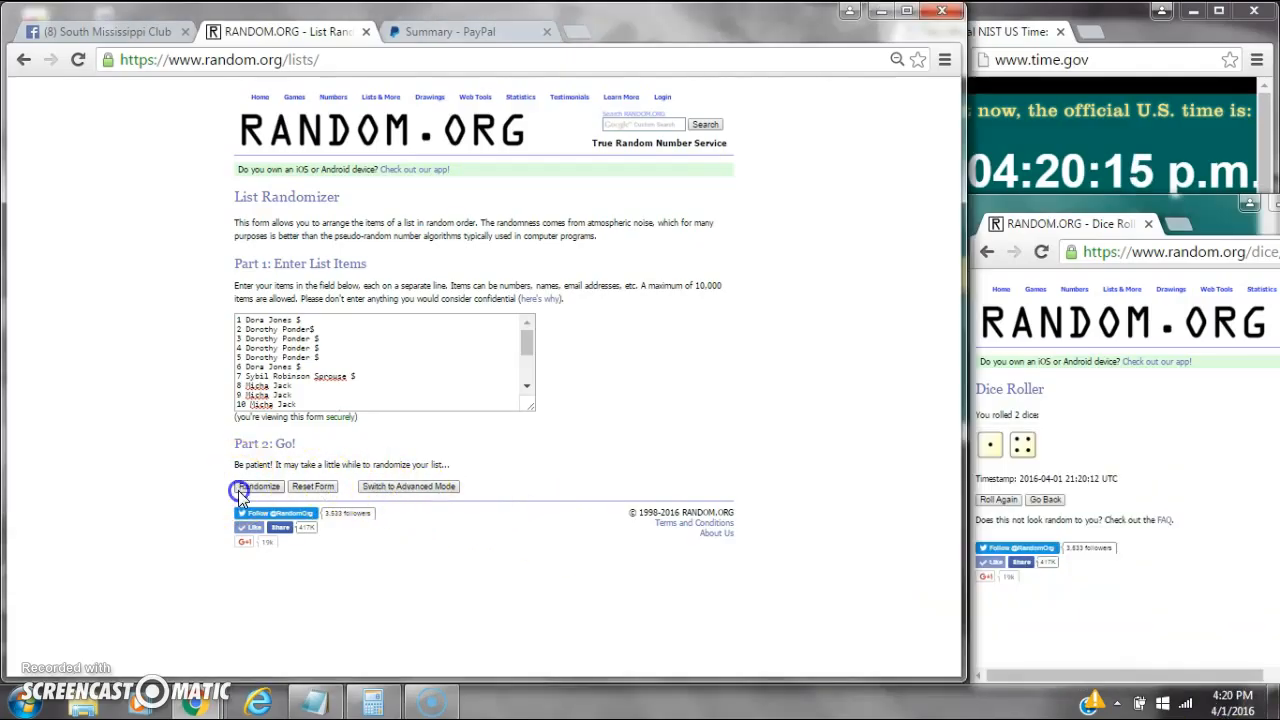
# Step: Randomize the 20-name list five times, checking the taskbar clock, so the first entry is the winner
pyautogui.click(256, 488)
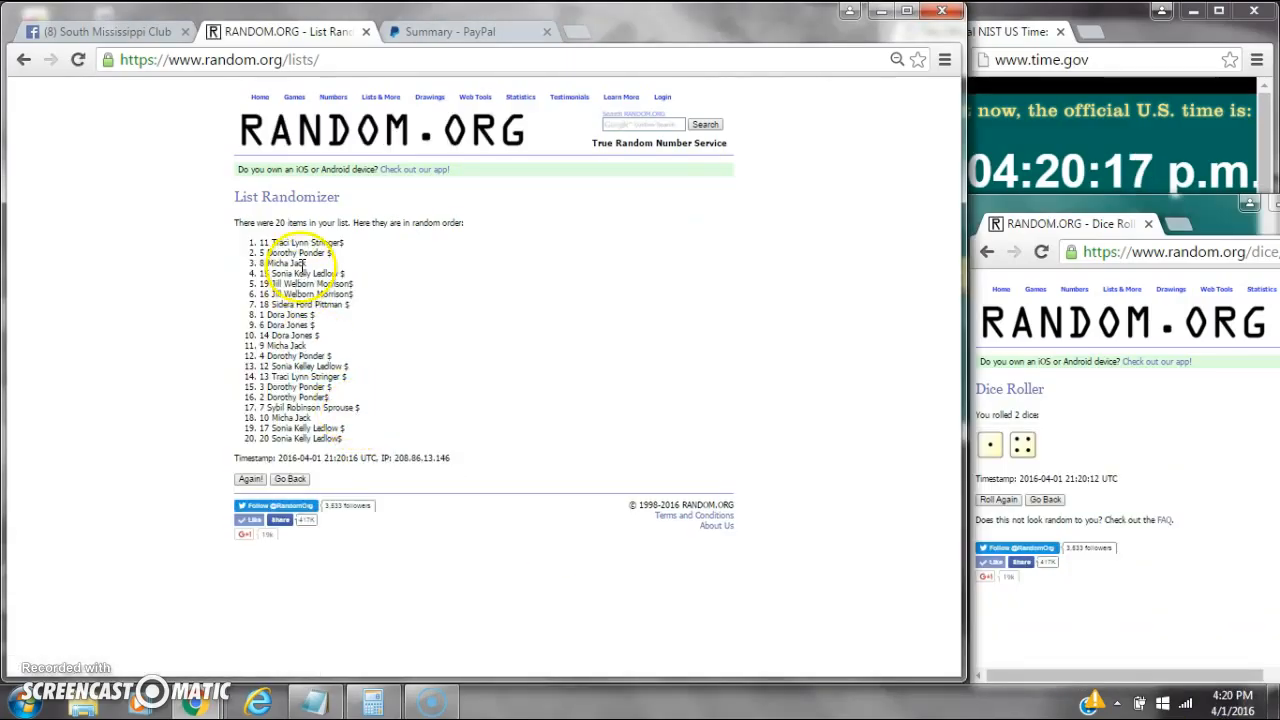
pyautogui.moveTo(818, 584)
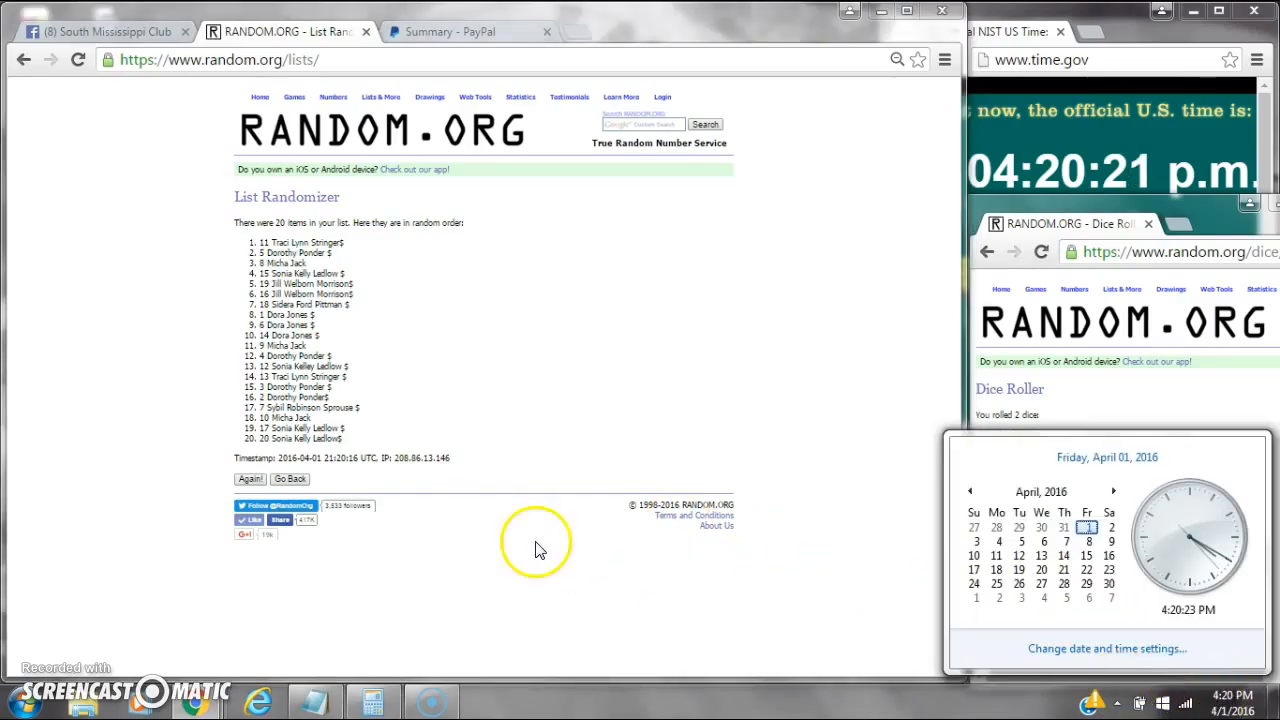
pyautogui.click(250, 500)
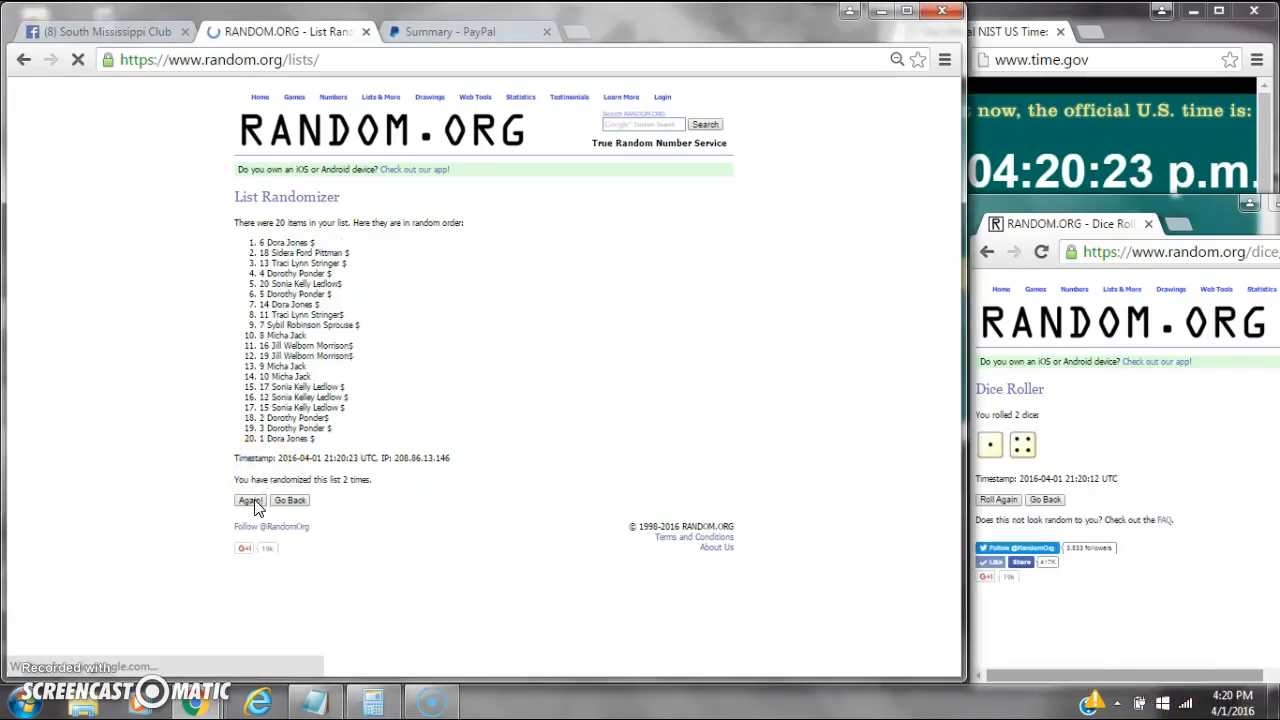
pyautogui.click(248, 500)
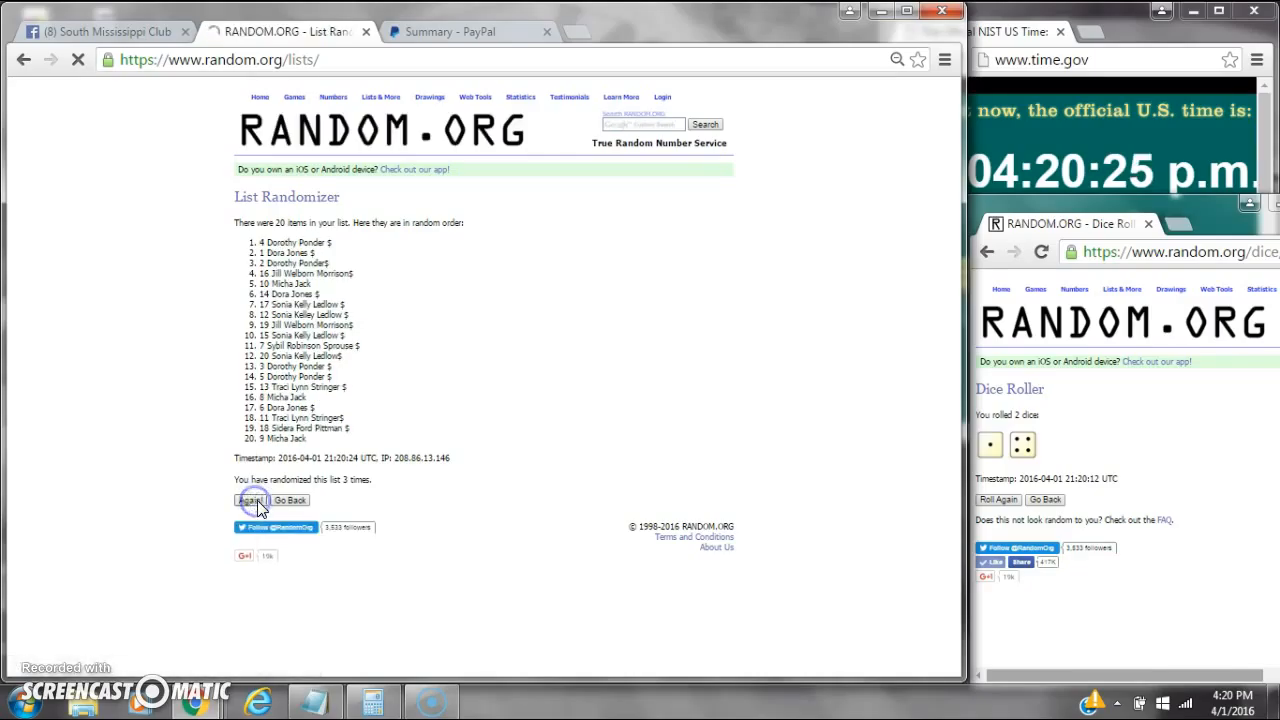
pyautogui.click(250, 500)
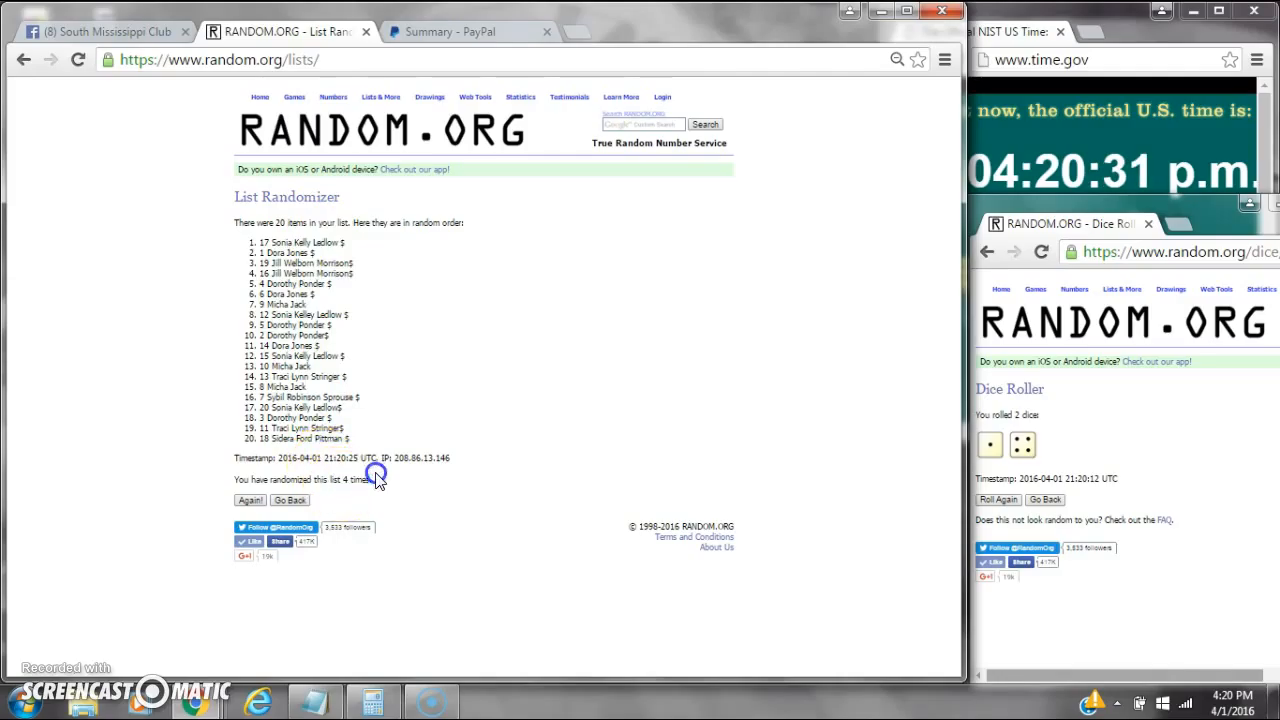
pyautogui.click(1232, 700)
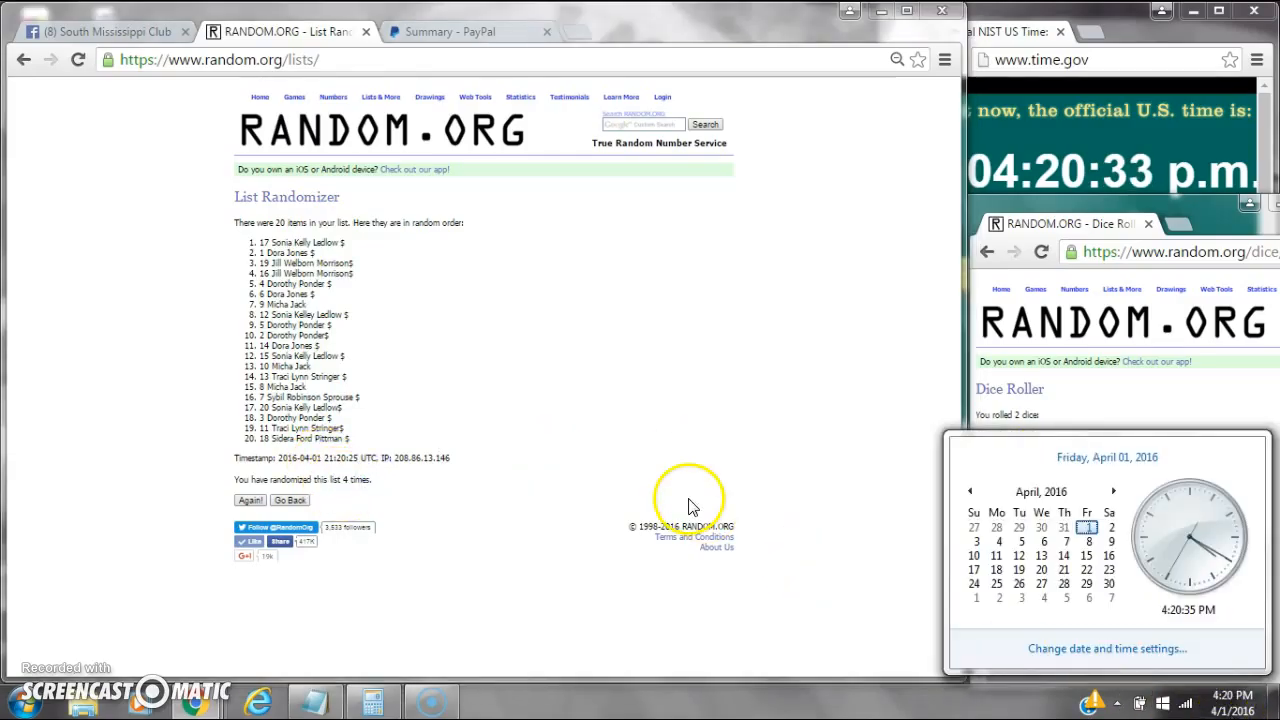
pyautogui.click(248, 500)
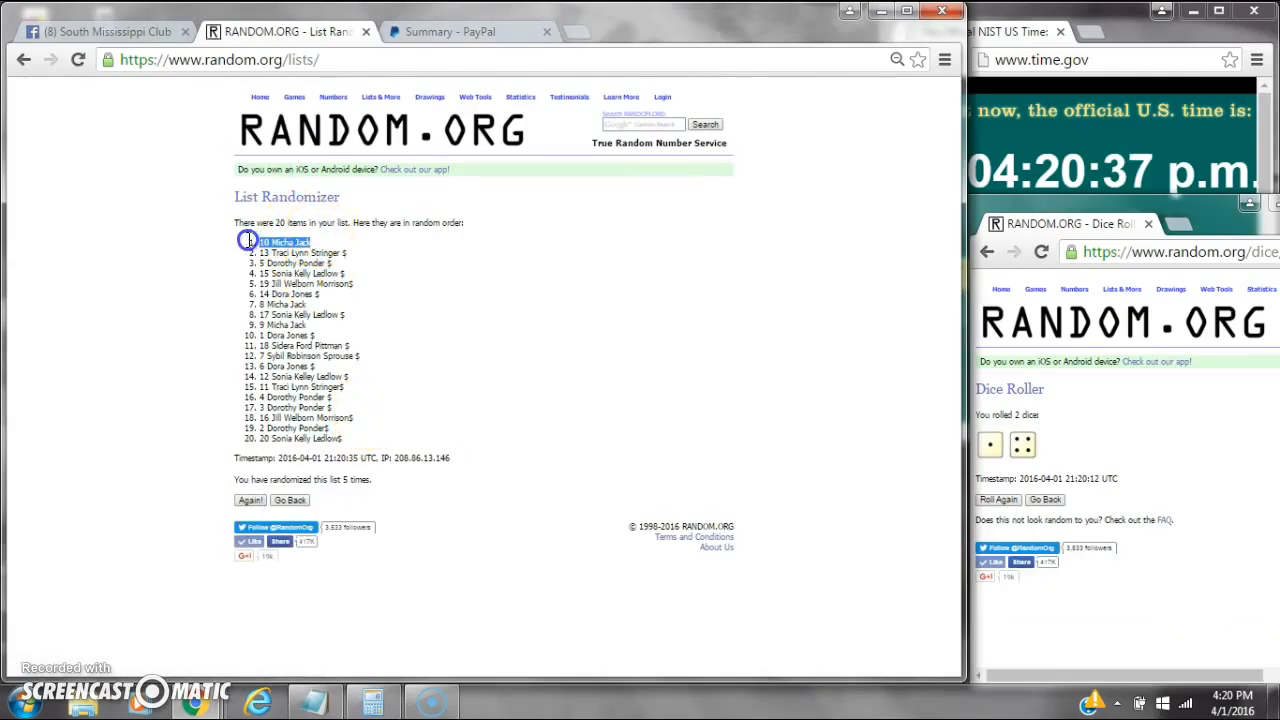
pyautogui.click(284, 242)
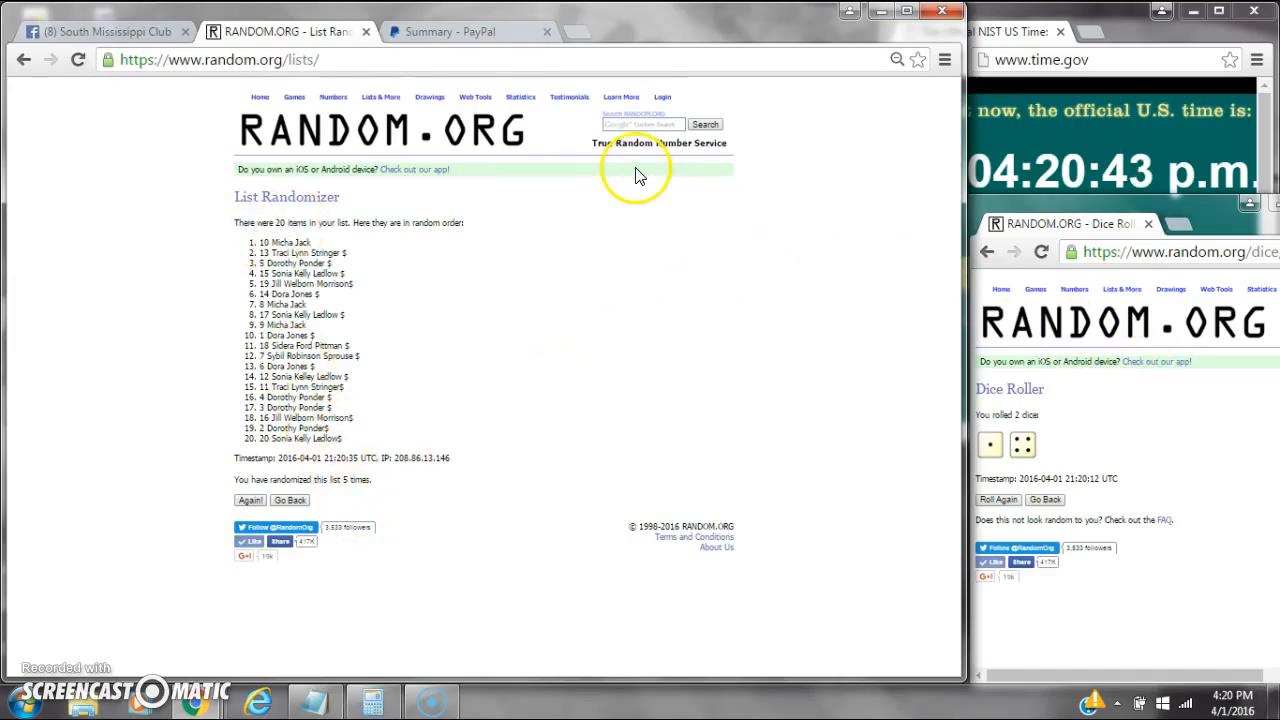
pyautogui.click(100, 32)
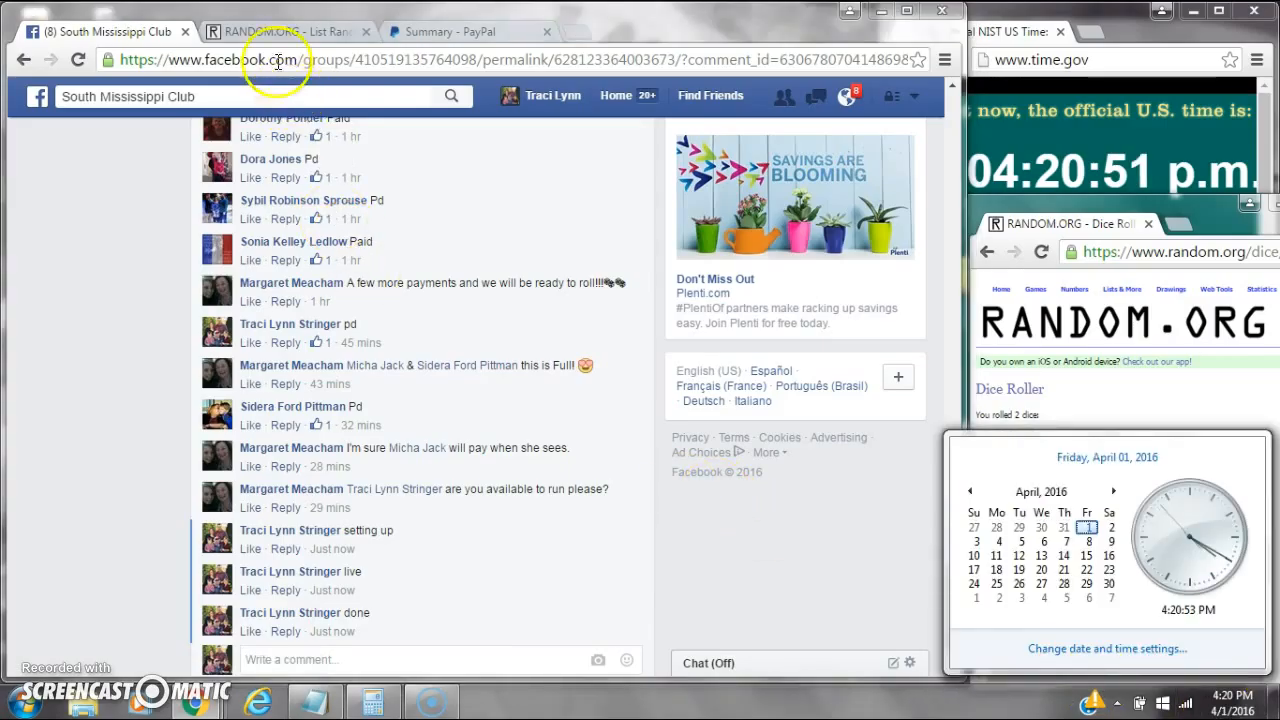
pyautogui.click(280, 32)
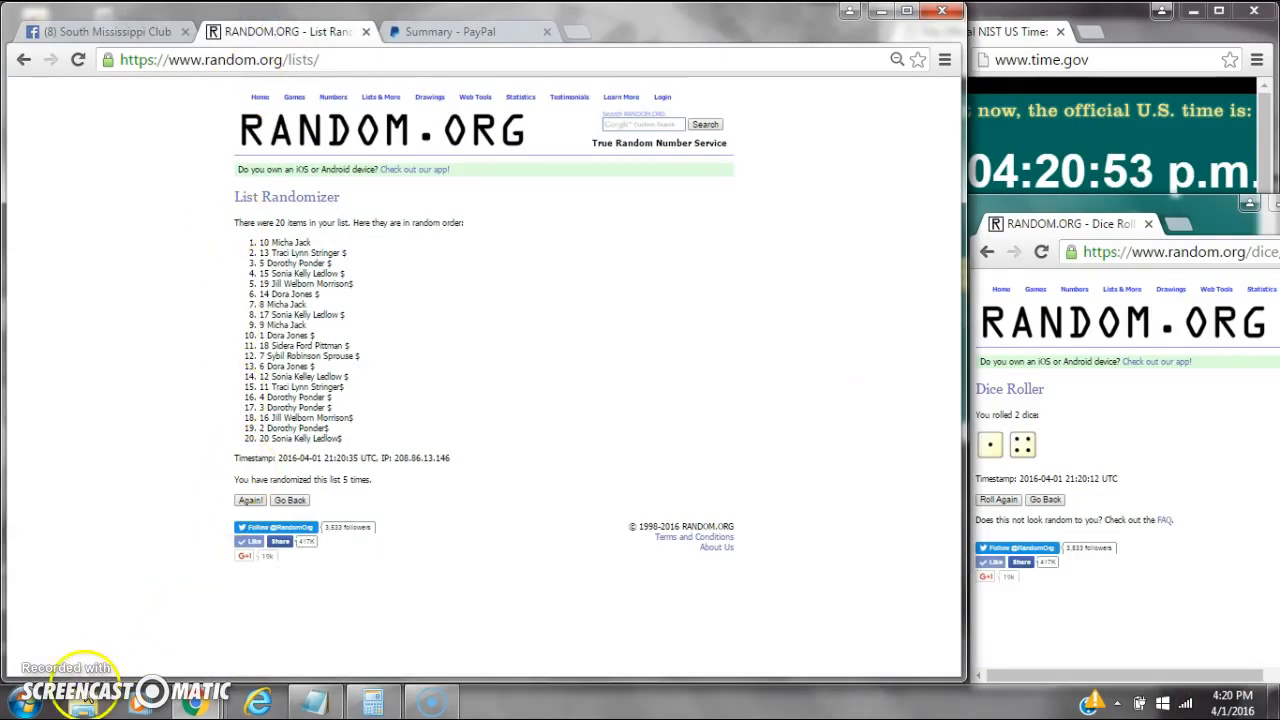